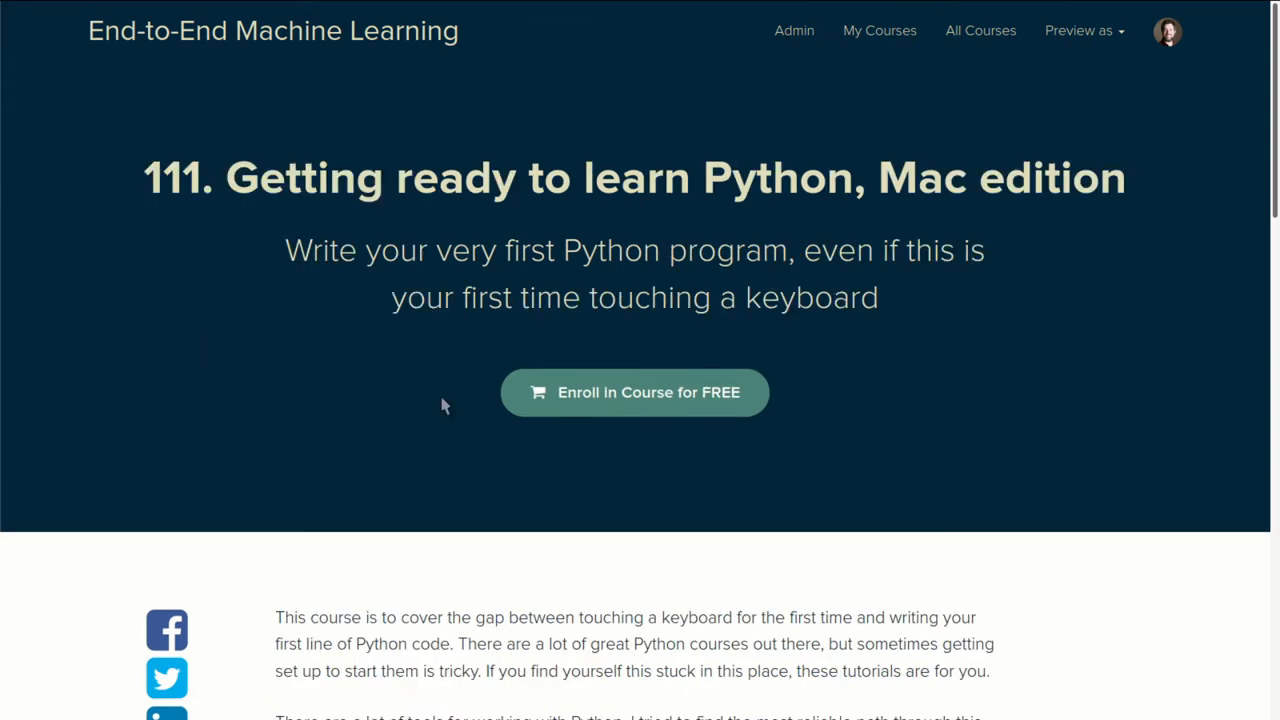
pyautogui.scroll(-3)
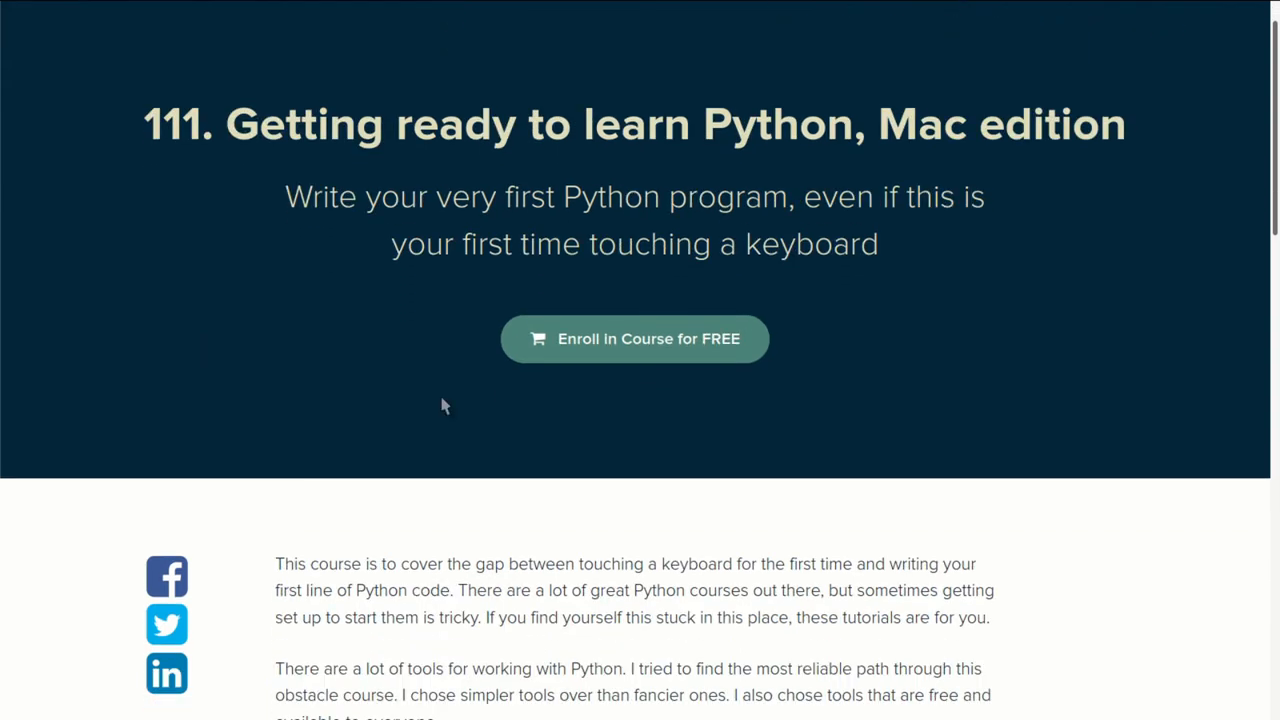
pyautogui.scroll(-3)
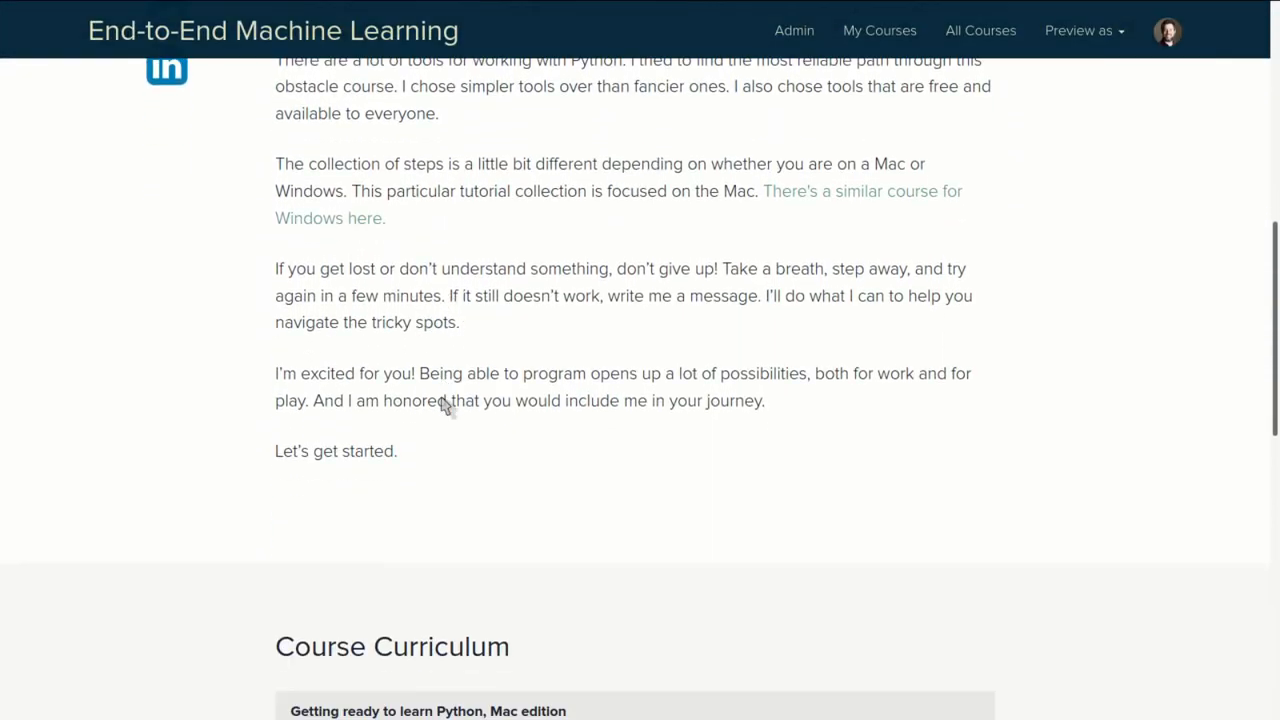
pyautogui.scroll(-3)
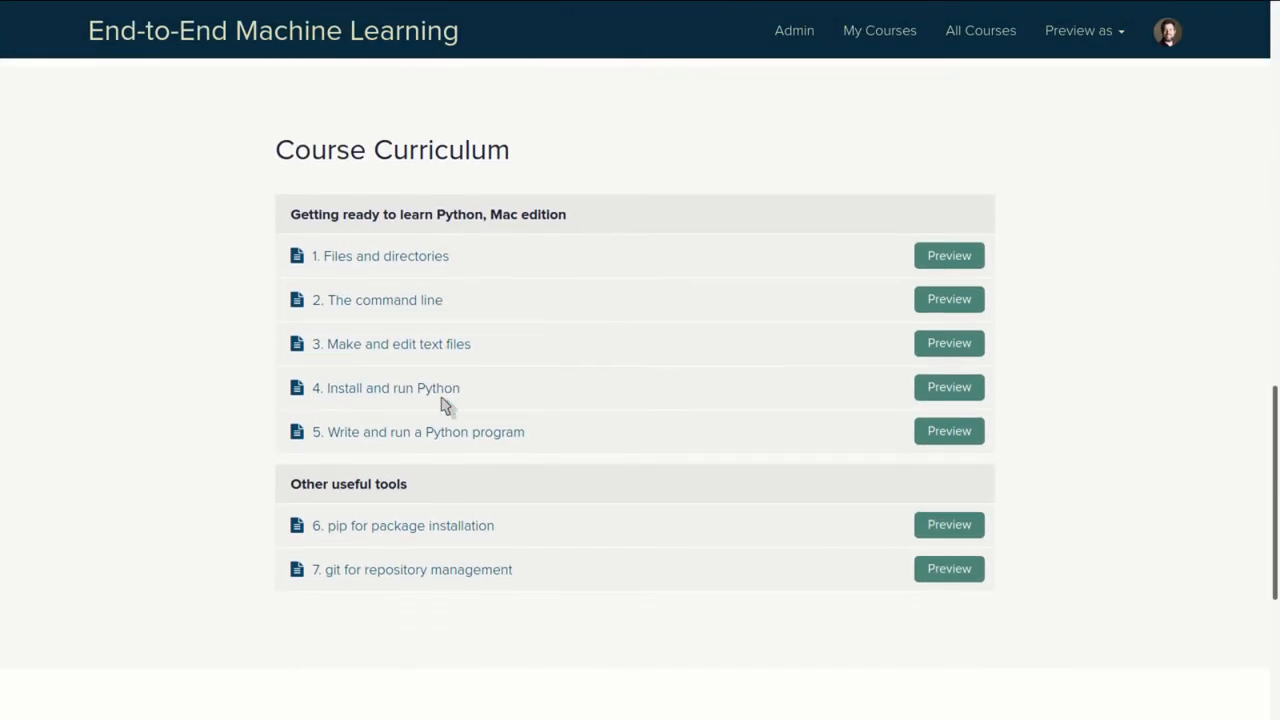
pyautogui.moveTo(476, 256)
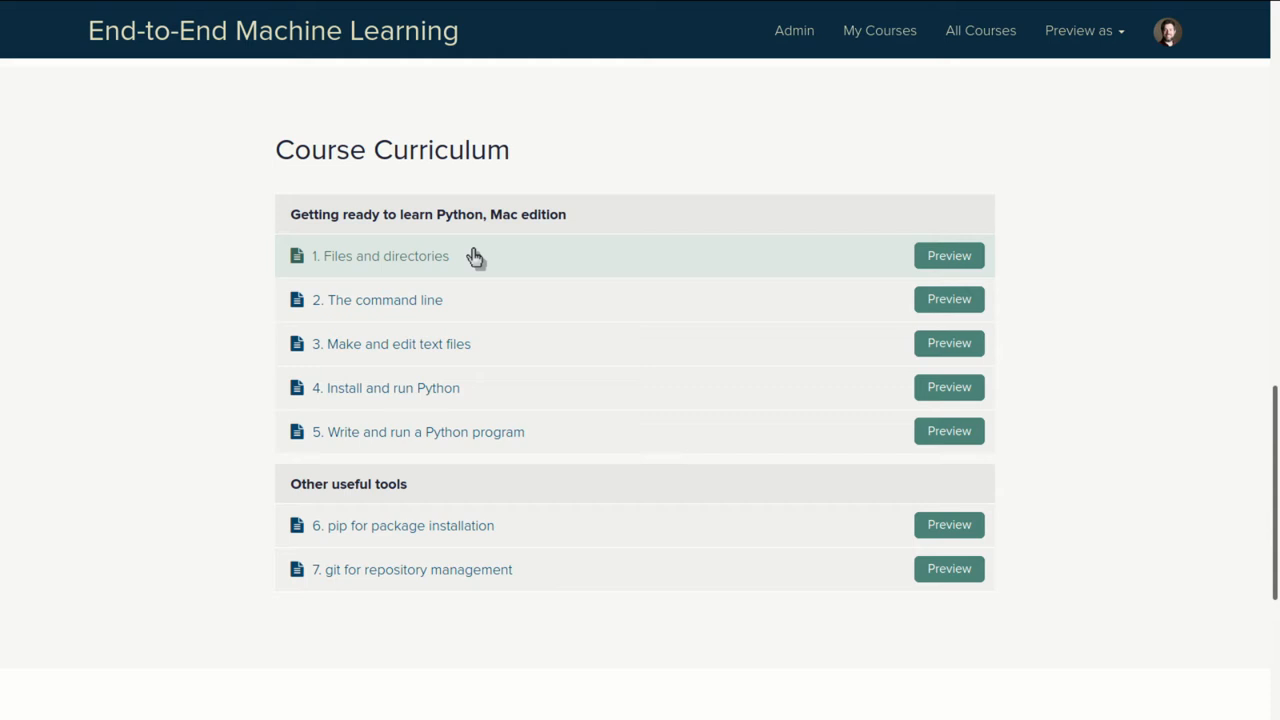
pyautogui.moveTo(550, 408)
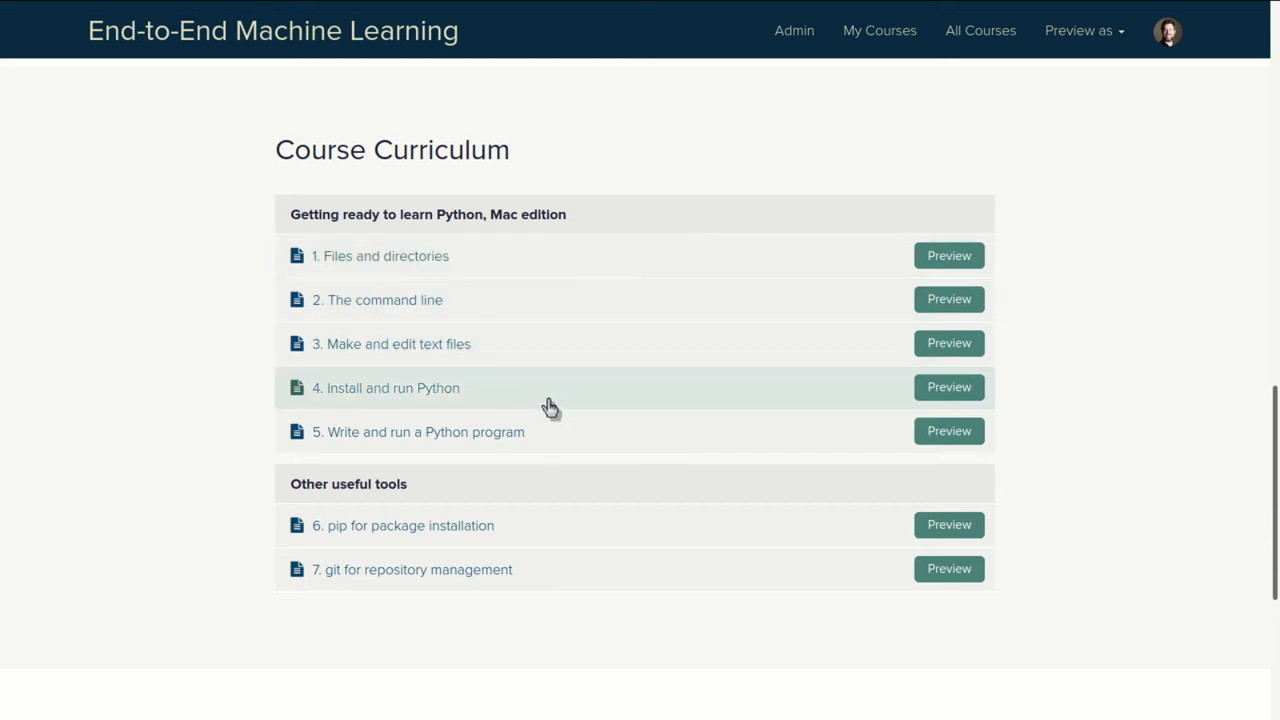
pyautogui.moveTo(588, 530)
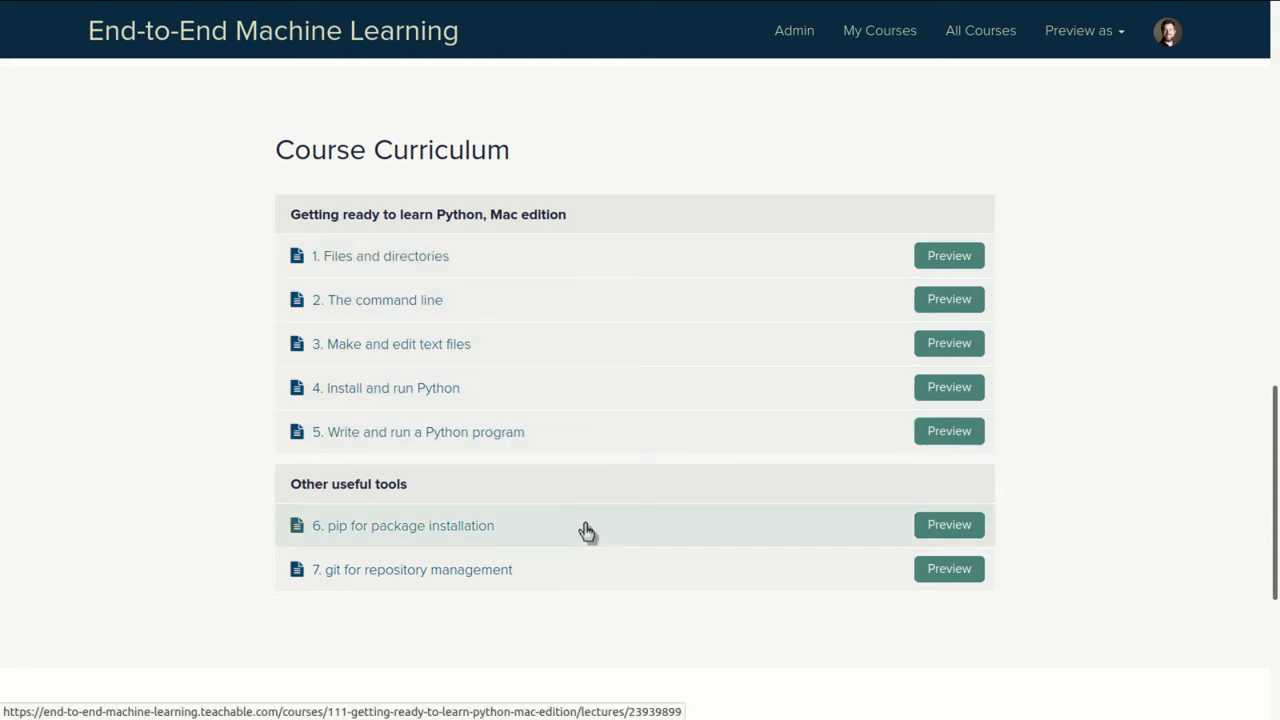
pyautogui.moveTo(612, 630)
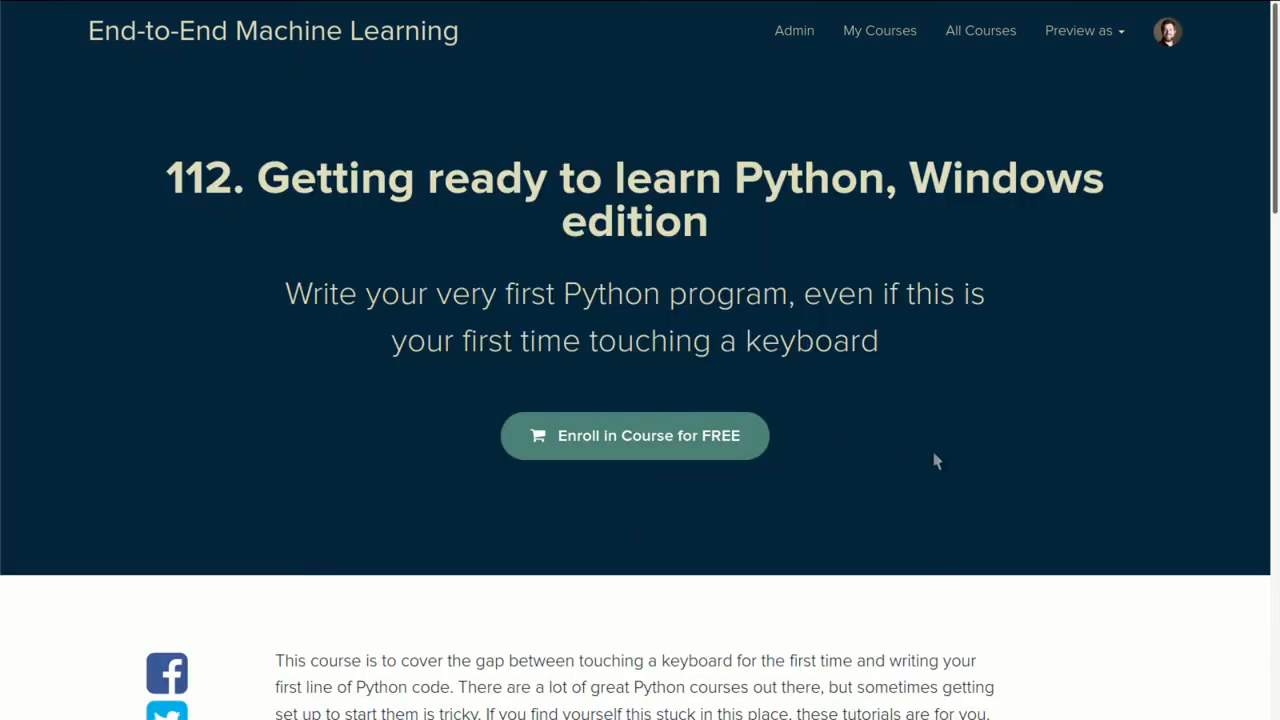
pyautogui.moveTo(1196, 676)
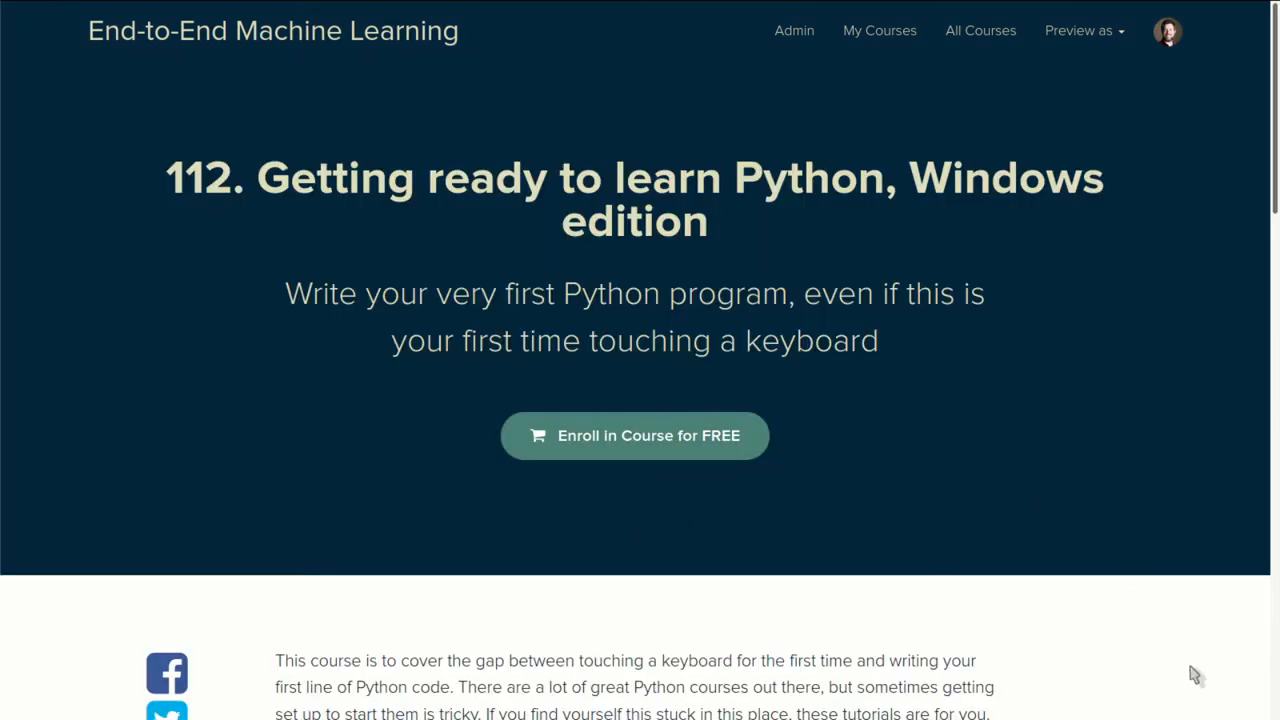
pyautogui.scroll(-3)
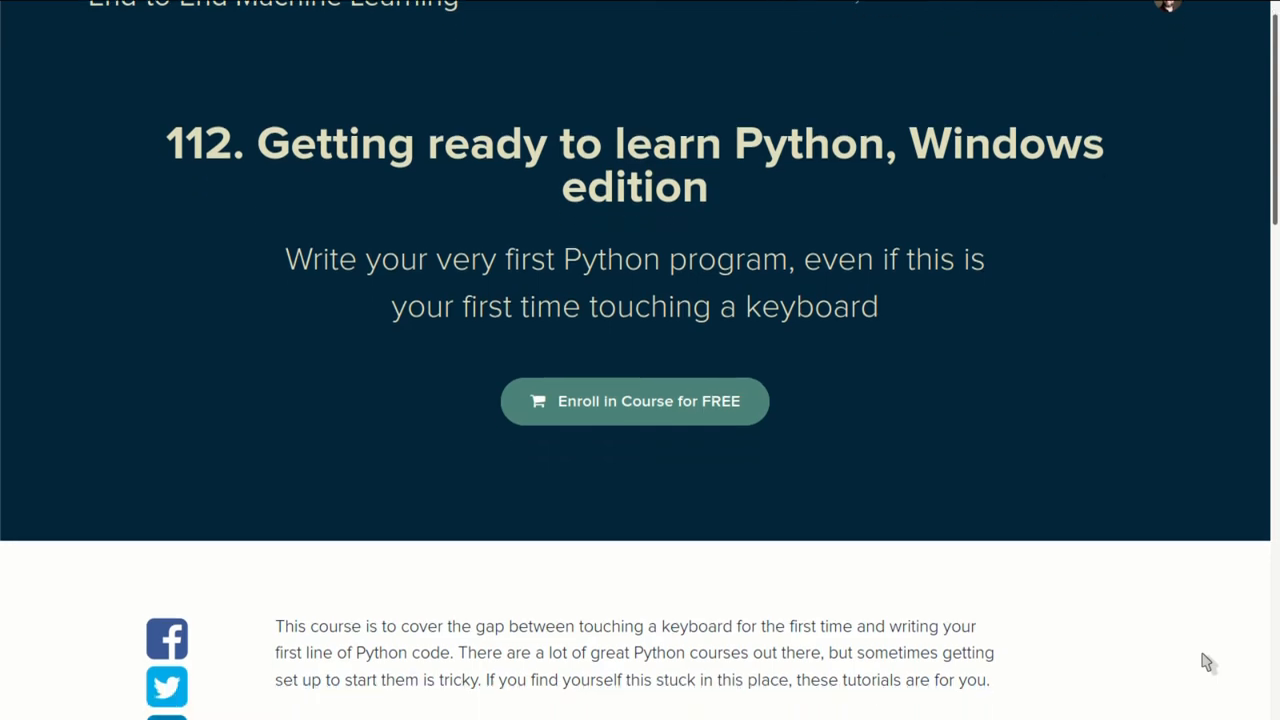
pyautogui.scroll(-3)
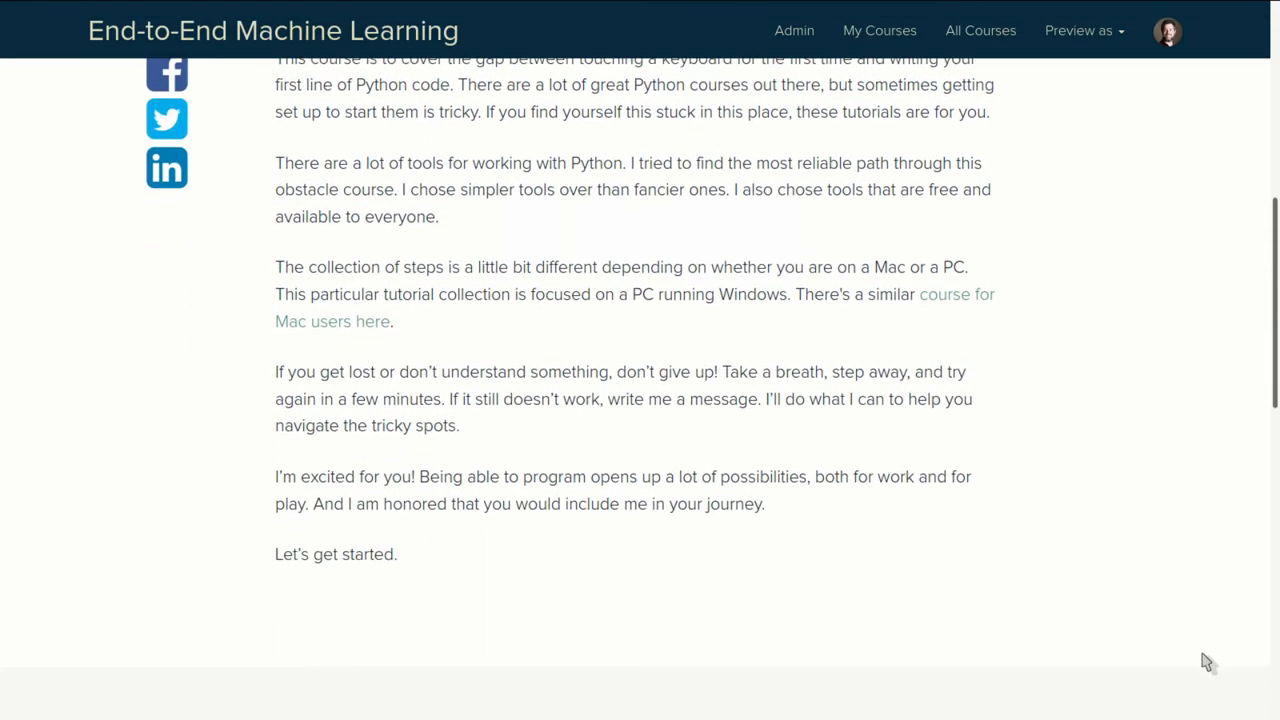
pyautogui.scroll(-3)
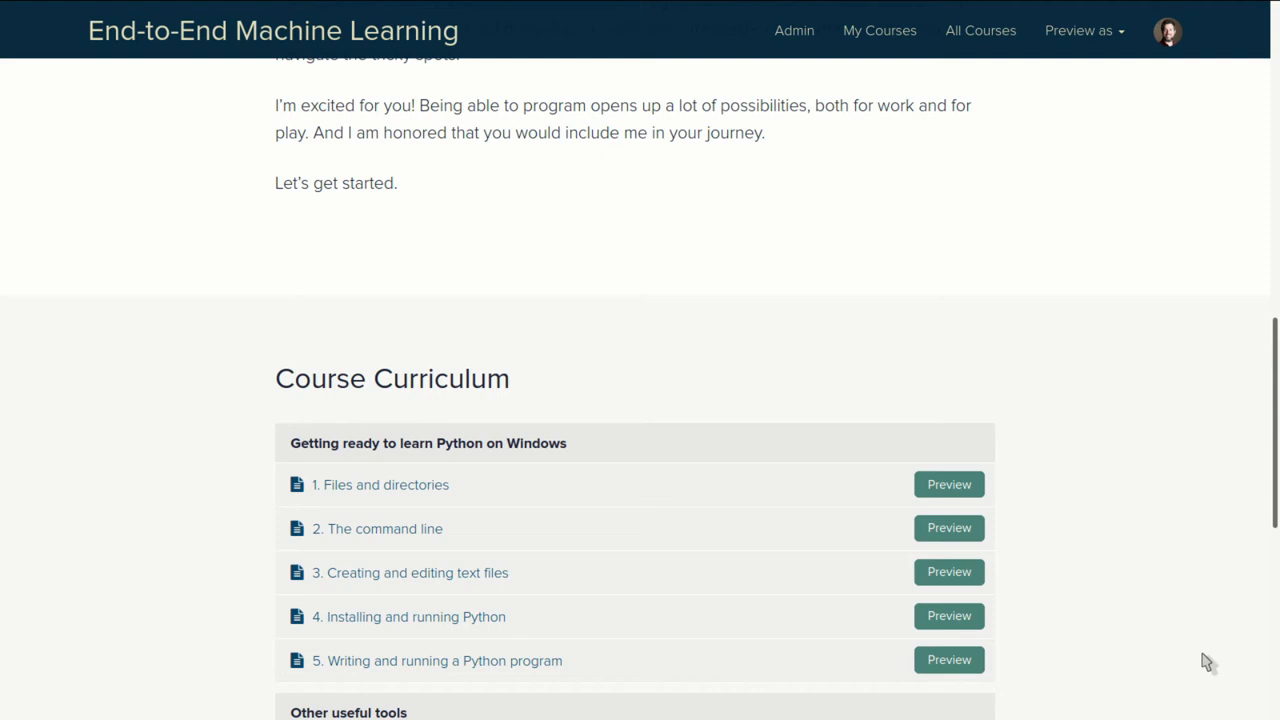
pyautogui.scroll(-3)
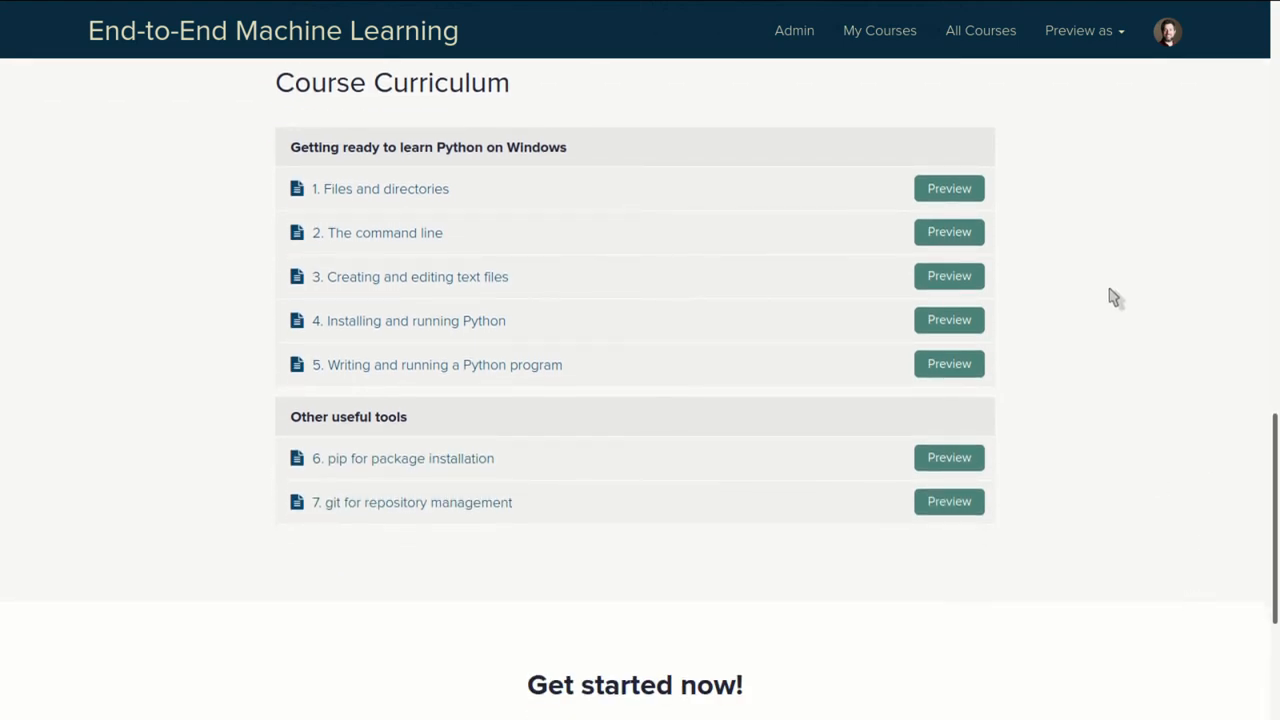
pyautogui.moveTo(728, 228)
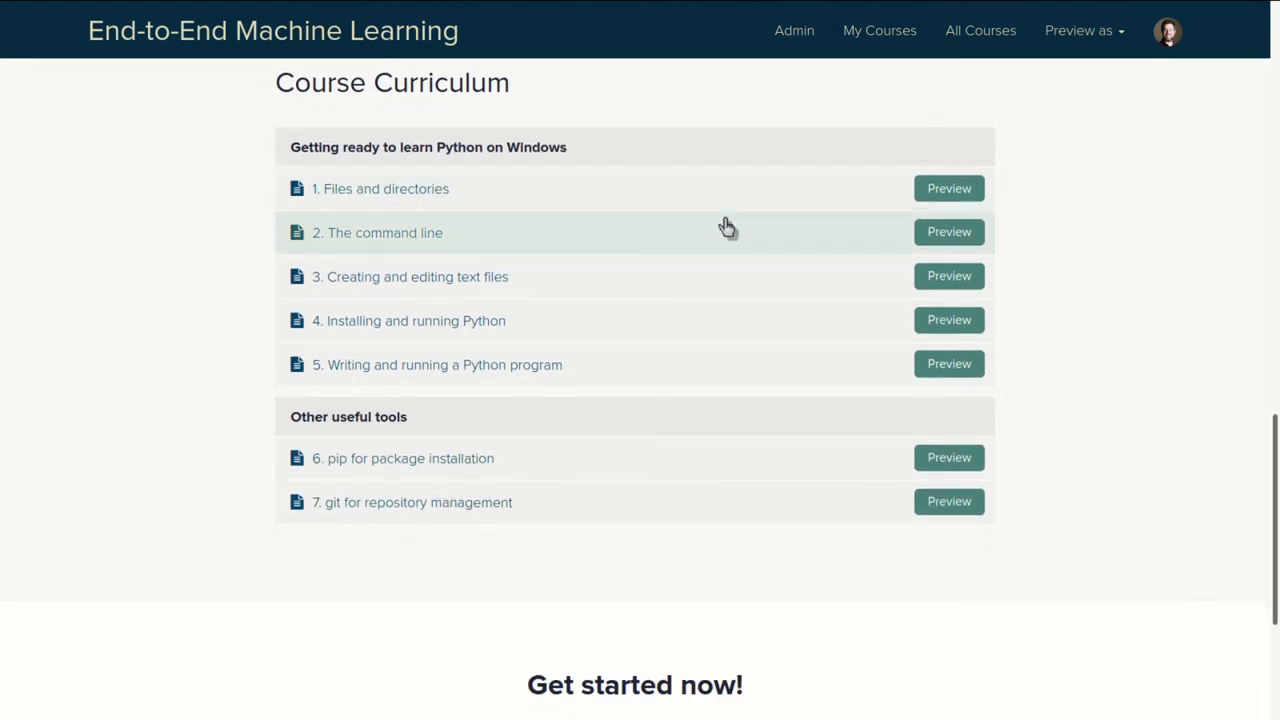
pyautogui.moveTo(676, 374)
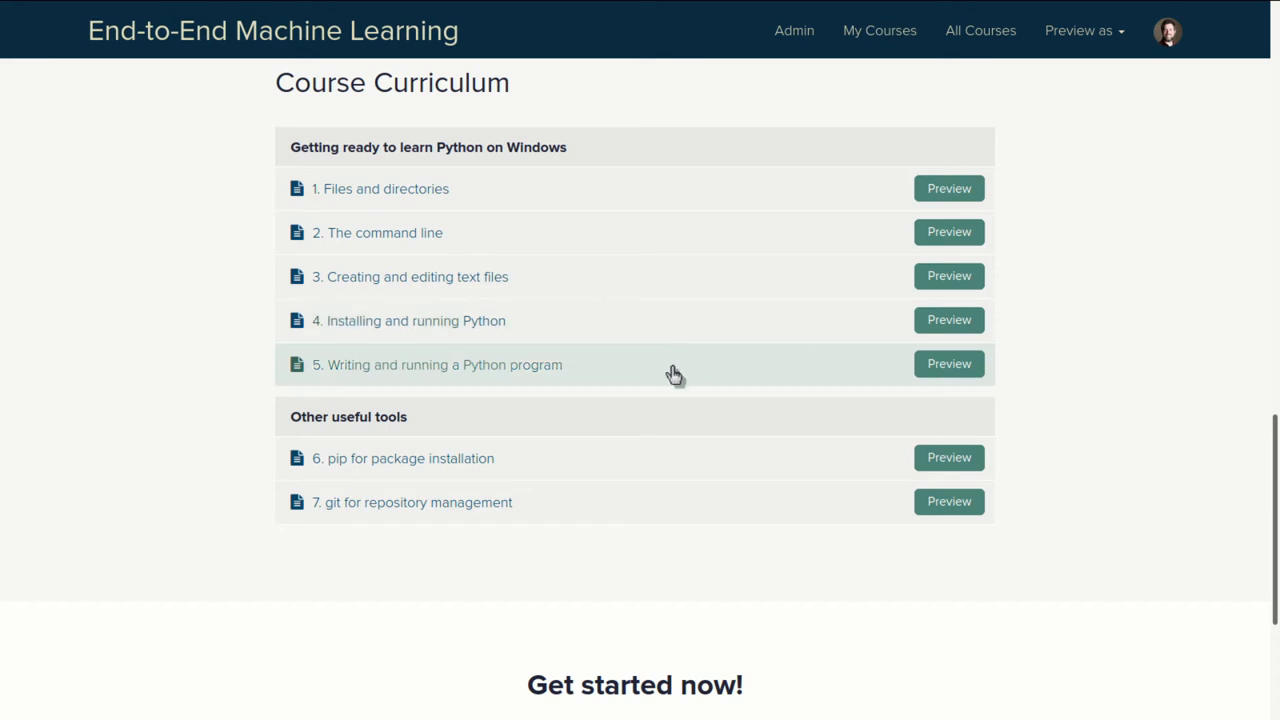
pyautogui.moveTo(636, 568)
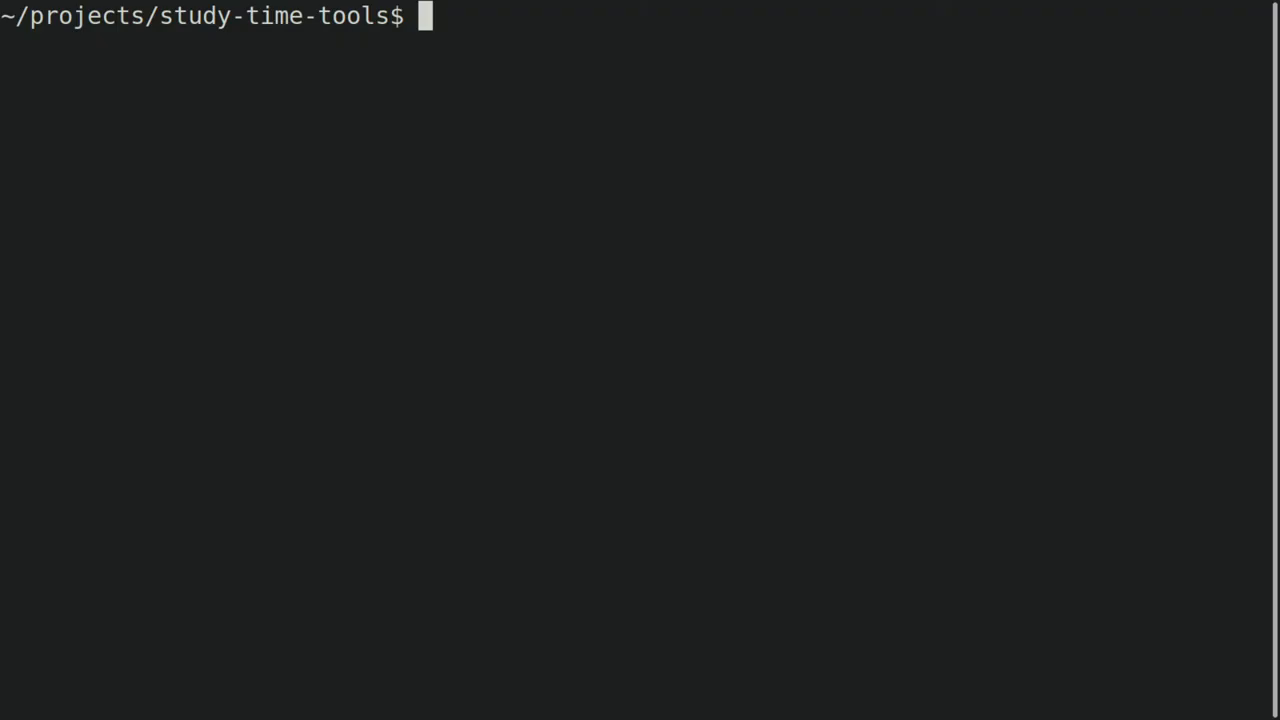
pyautogui.write('ls')
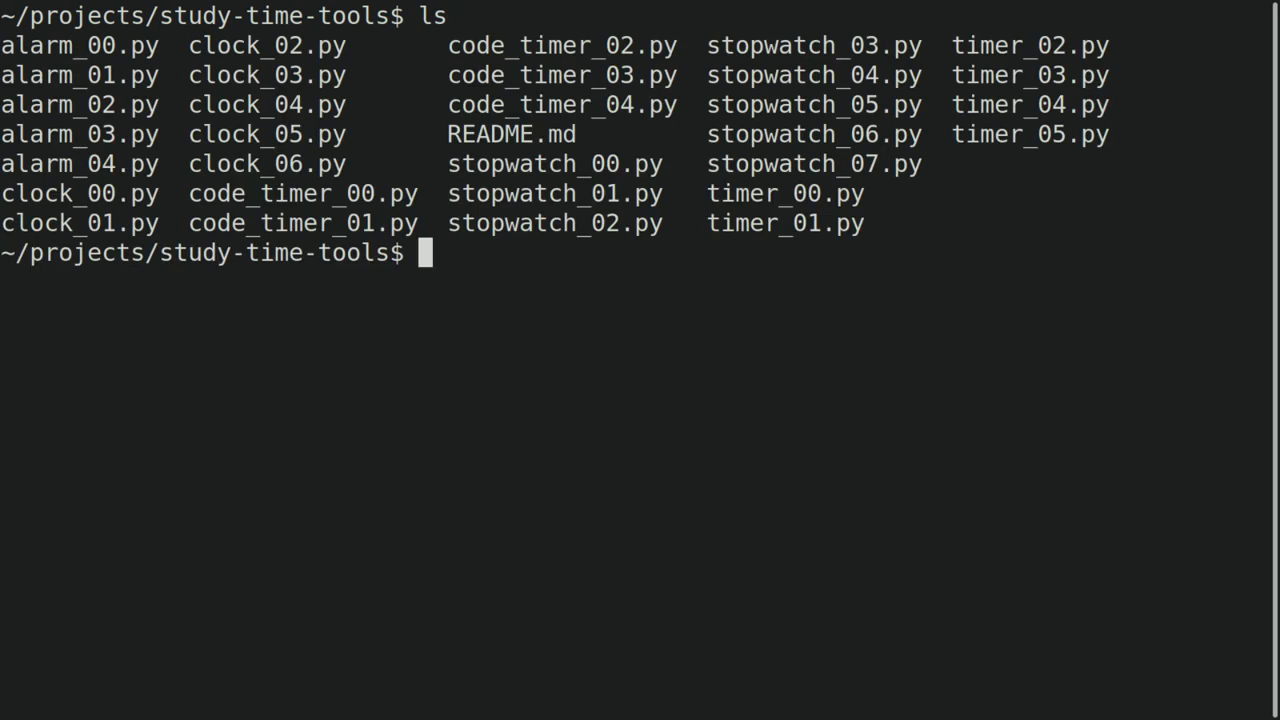
pyautogui.write('vim clock_00.py')
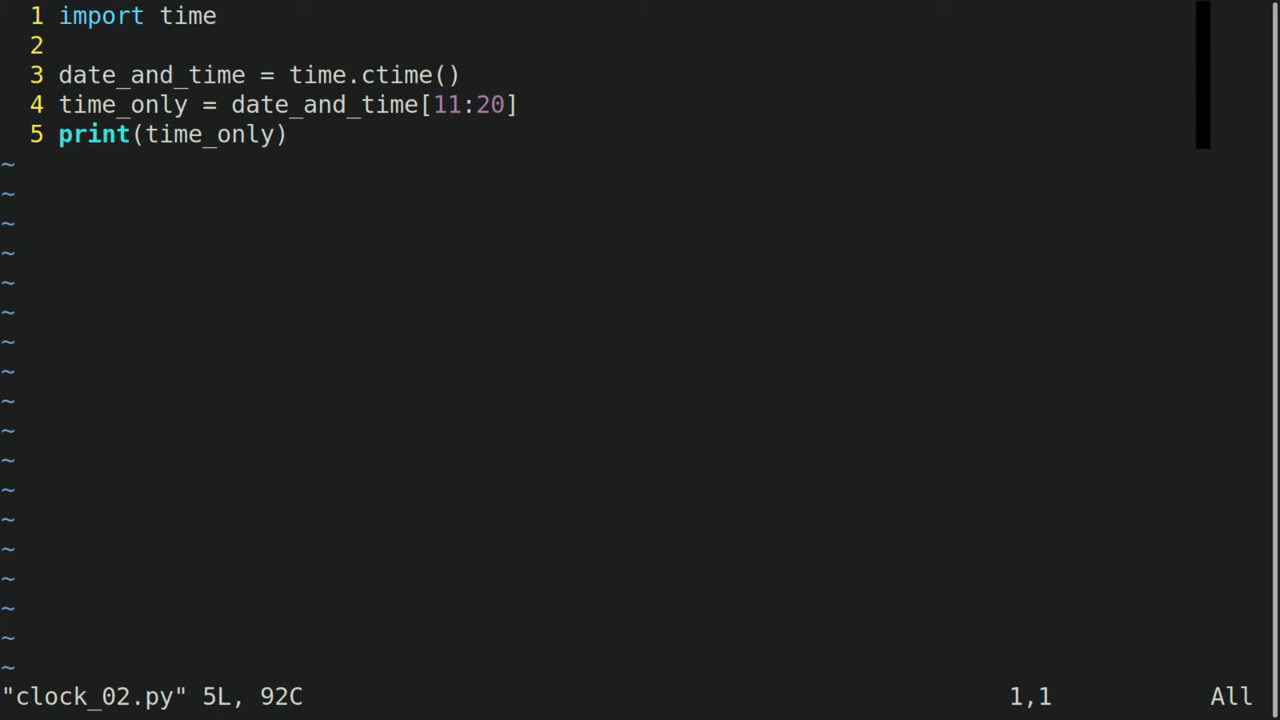
pyautogui.write(':w')
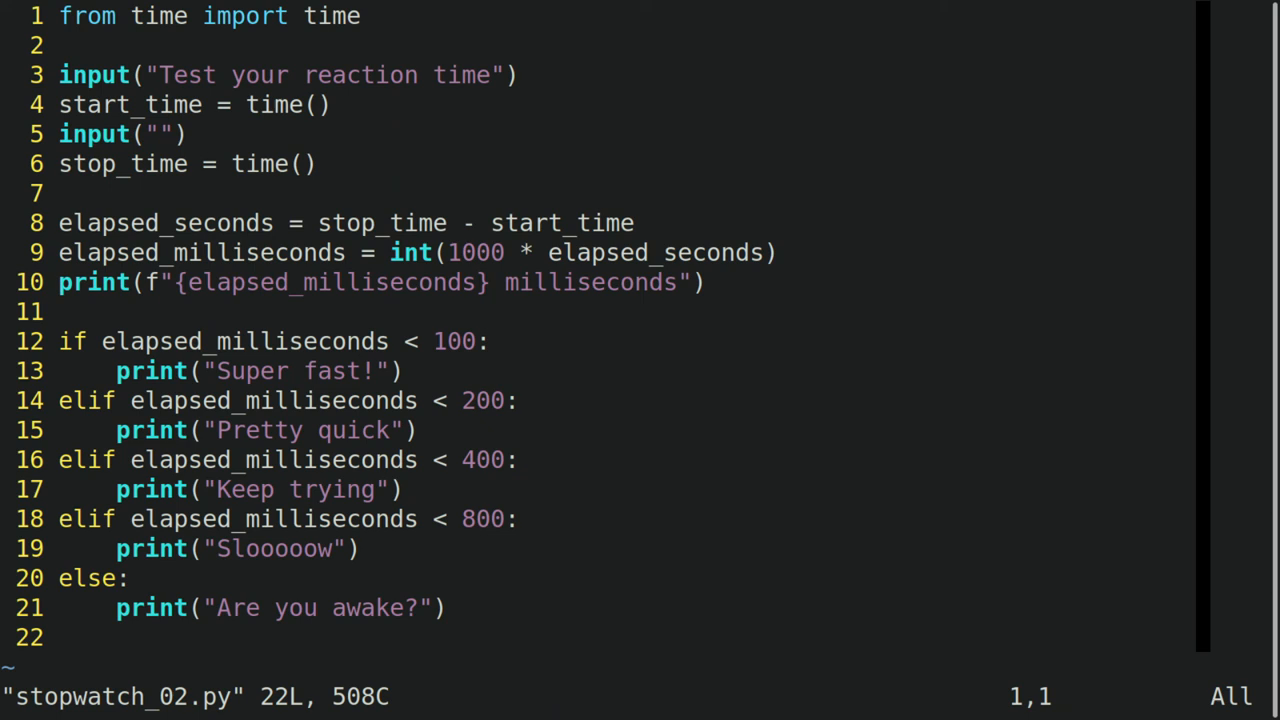
pyautogui.write(':e alar')
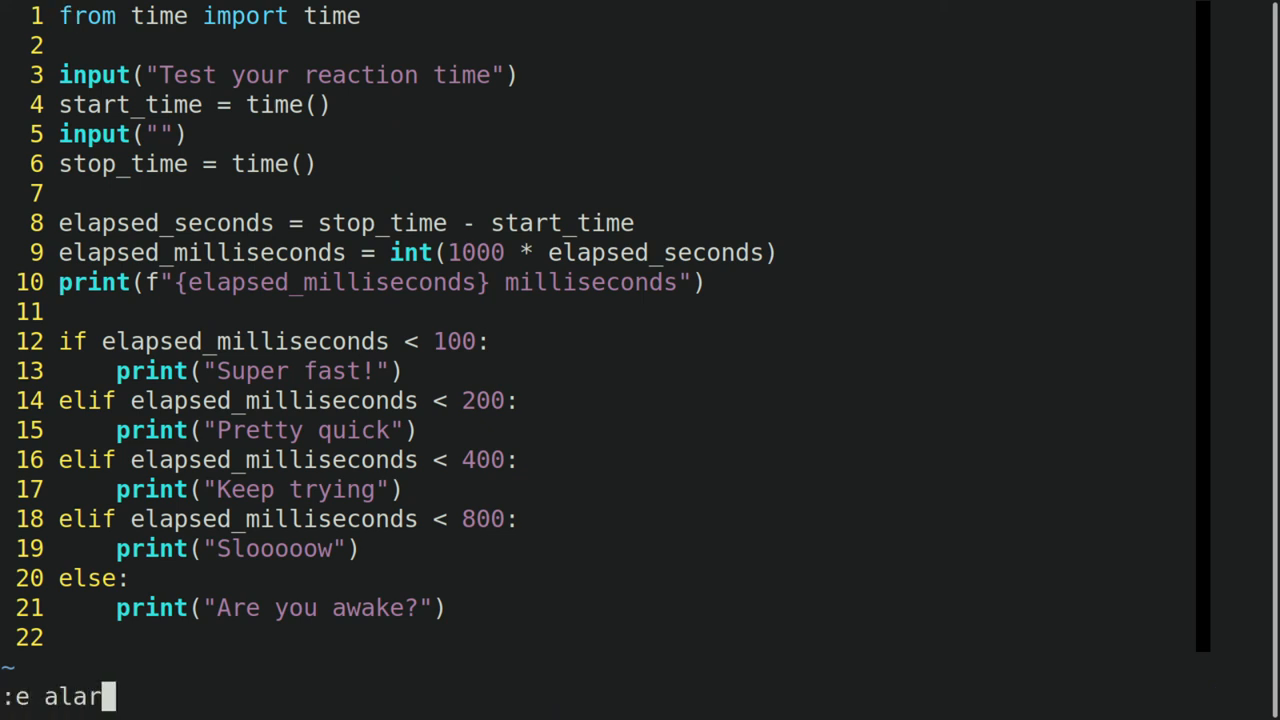